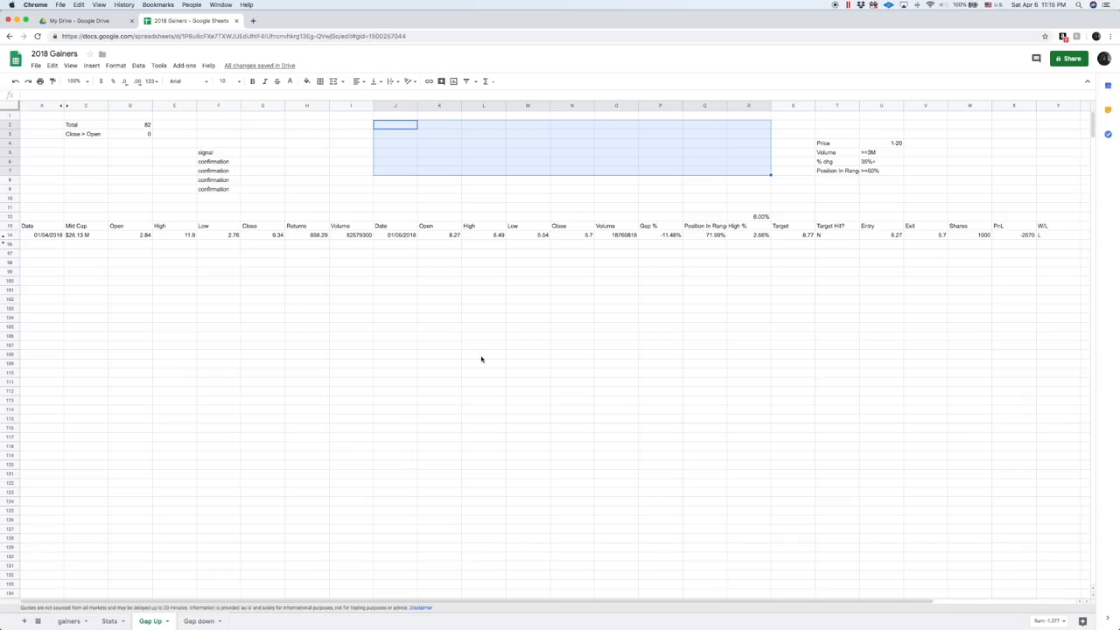
pyautogui.moveTo(963, 172)
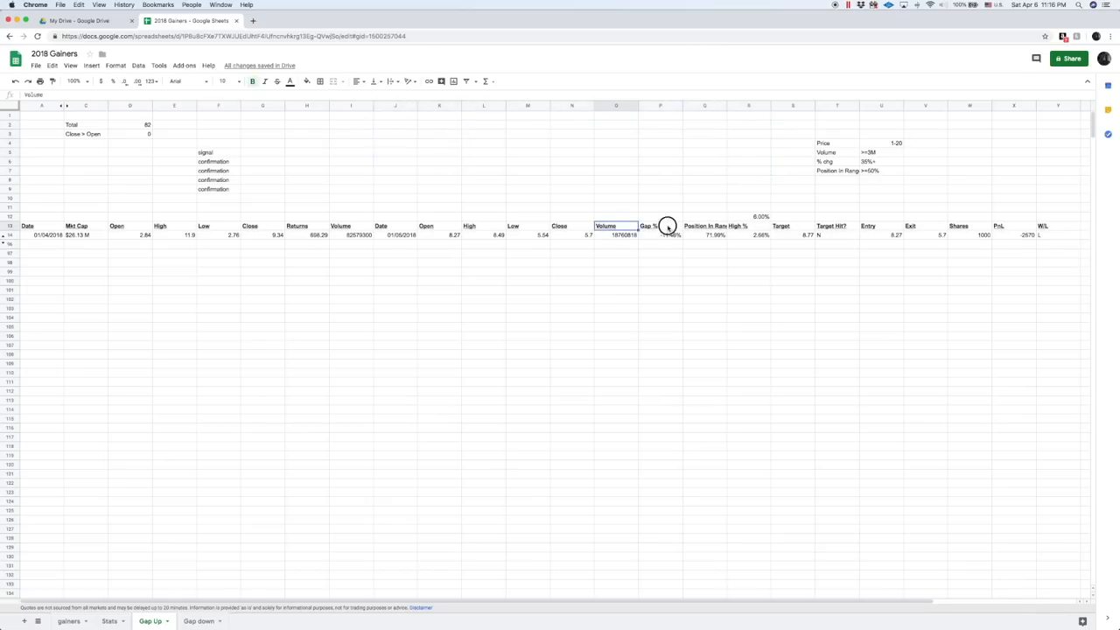
# Step: Make the row 13 column headings, Date through W/L, bold
pyautogui.click(661, 226)
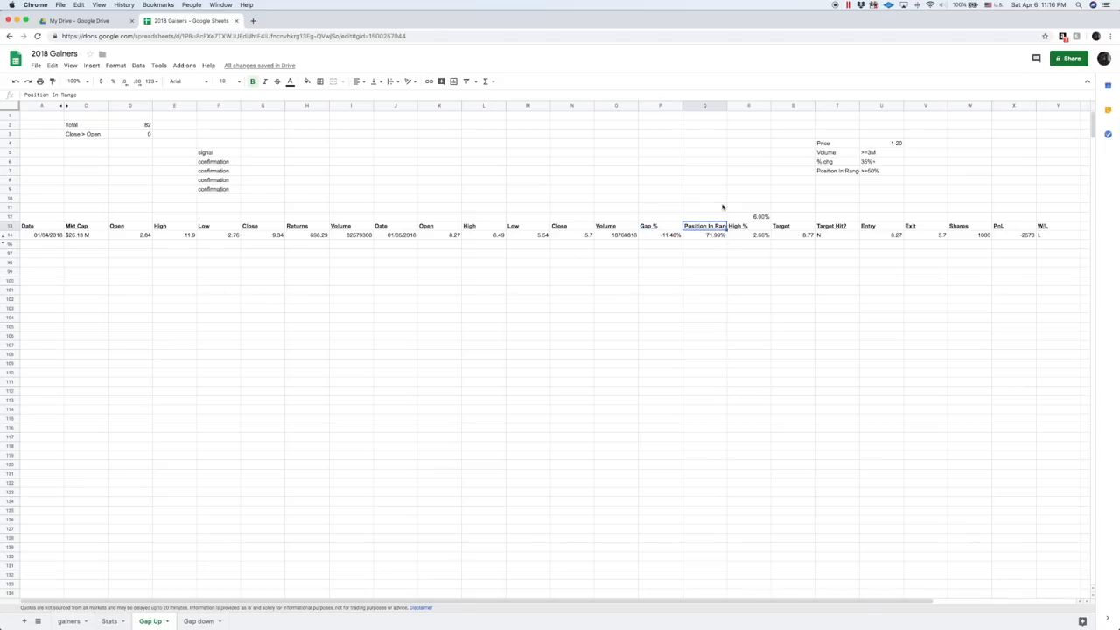
pyautogui.moveTo(722, 245)
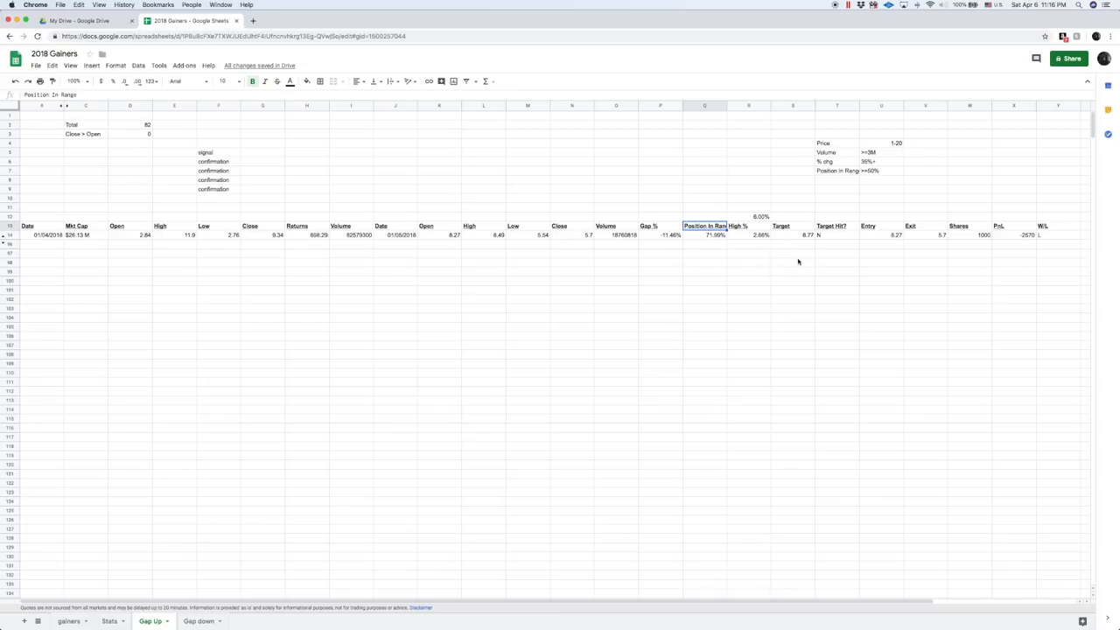
# Step: Enter the 100, 75, 50, 25, 0 scale into N101:N105
pyautogui.click(705, 234)
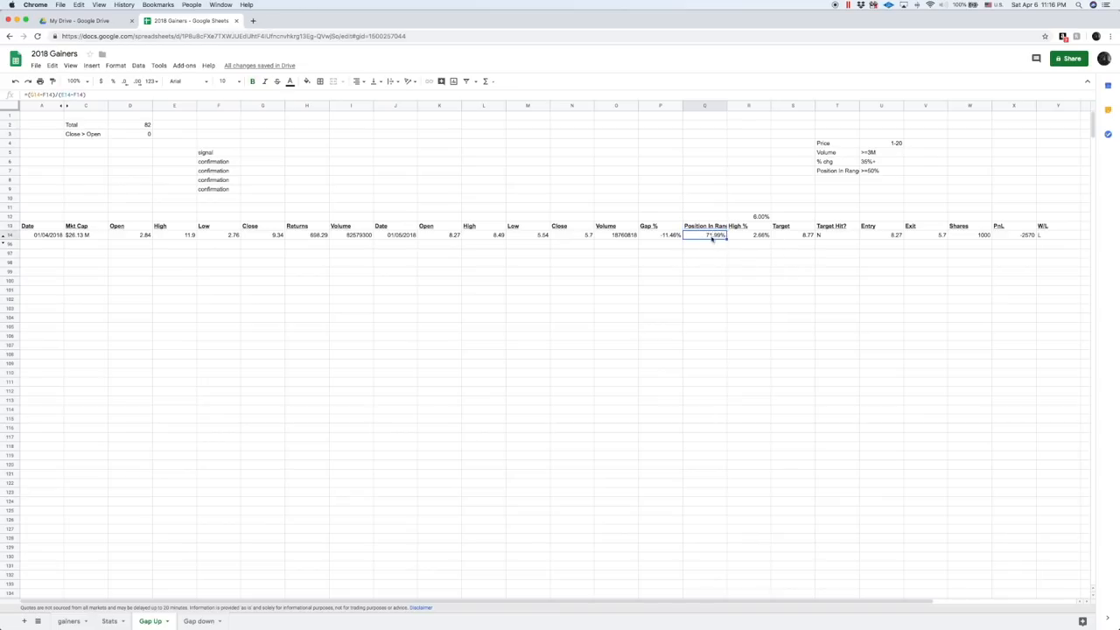
pyautogui.moveTo(565, 322)
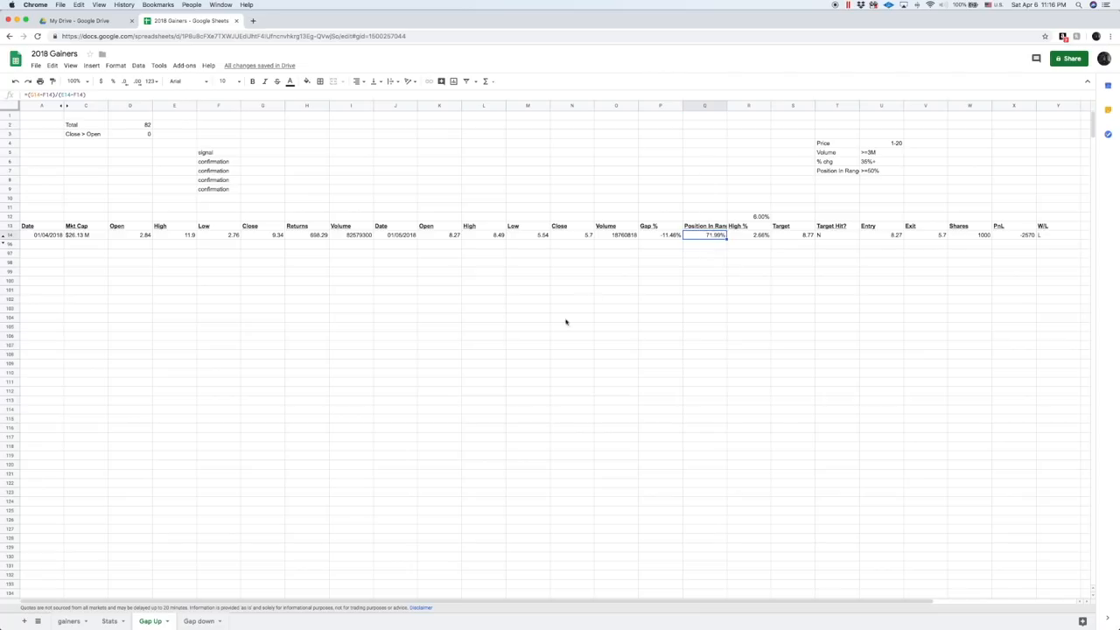
pyautogui.click(572, 327)
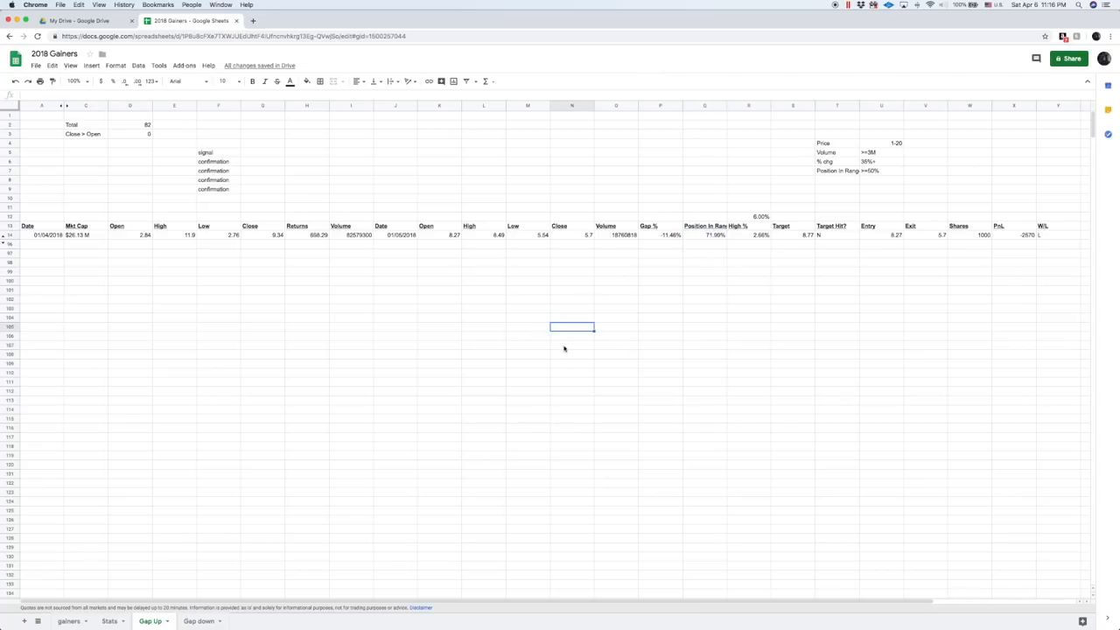
pyautogui.write('0')
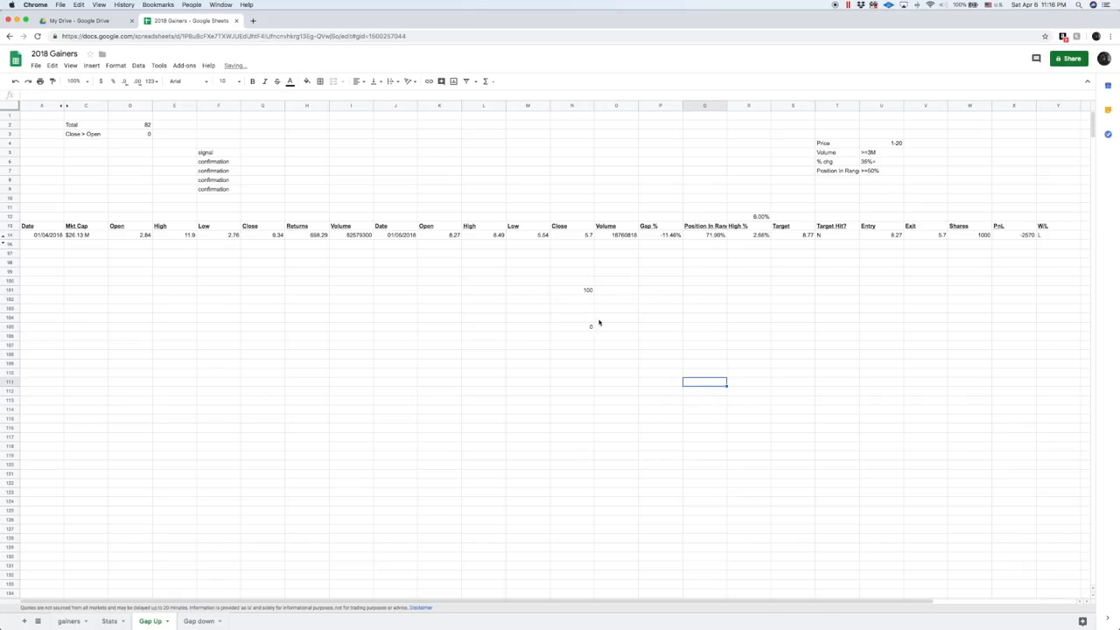
pyautogui.click(573, 308)
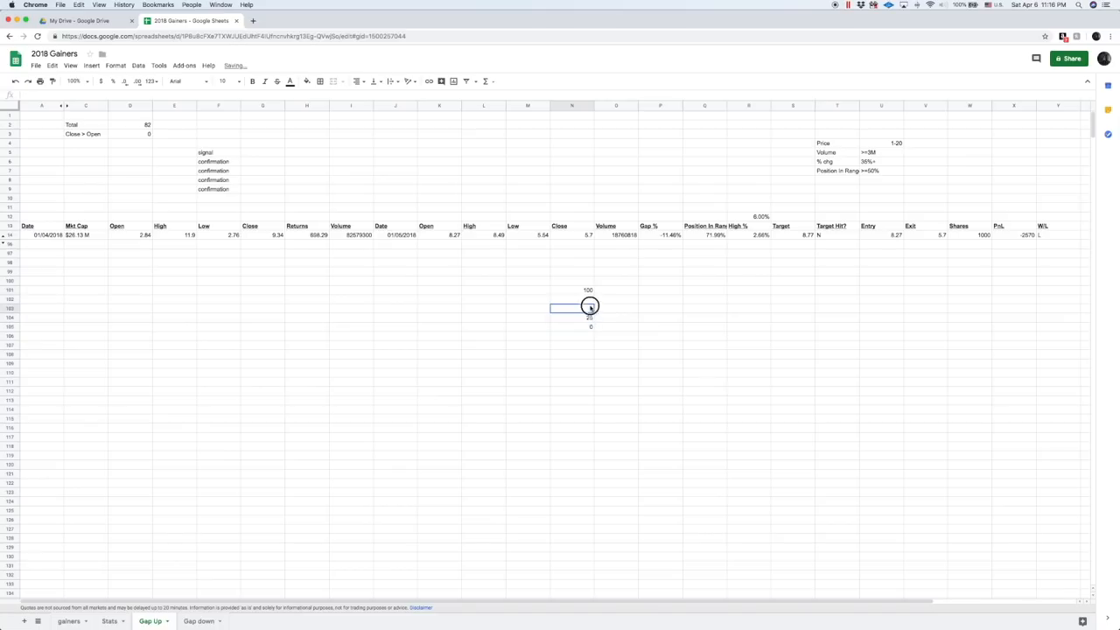
pyautogui.write('75')
pyautogui.write('50')
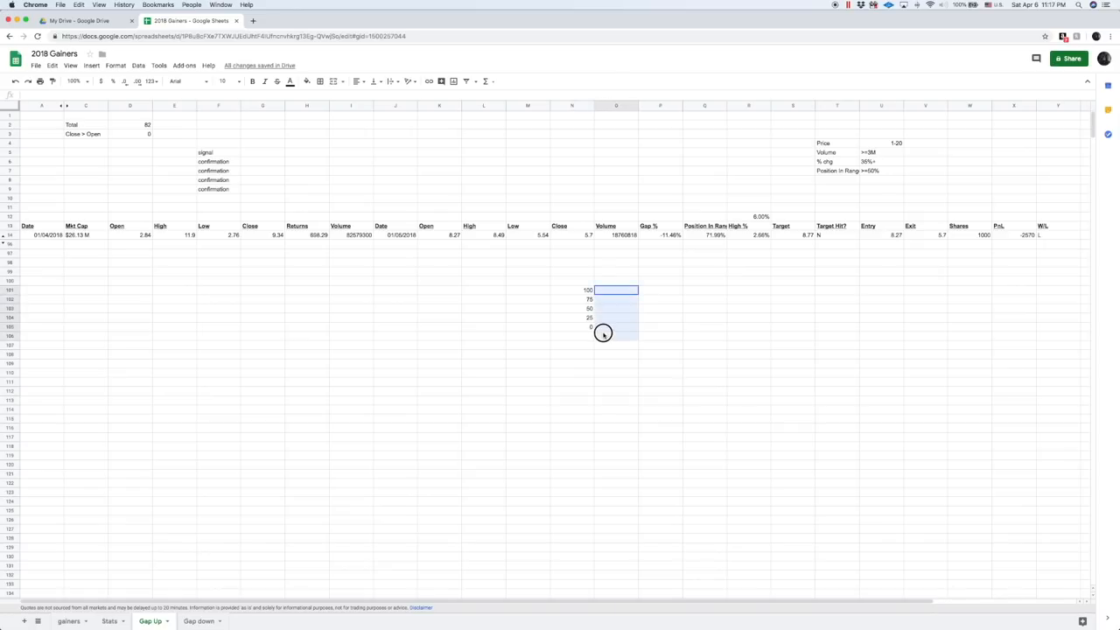
# Step: Fill O101:O105 black, then fill O102:O105 (75 down to 0) bright green
pyautogui.click(307, 81)
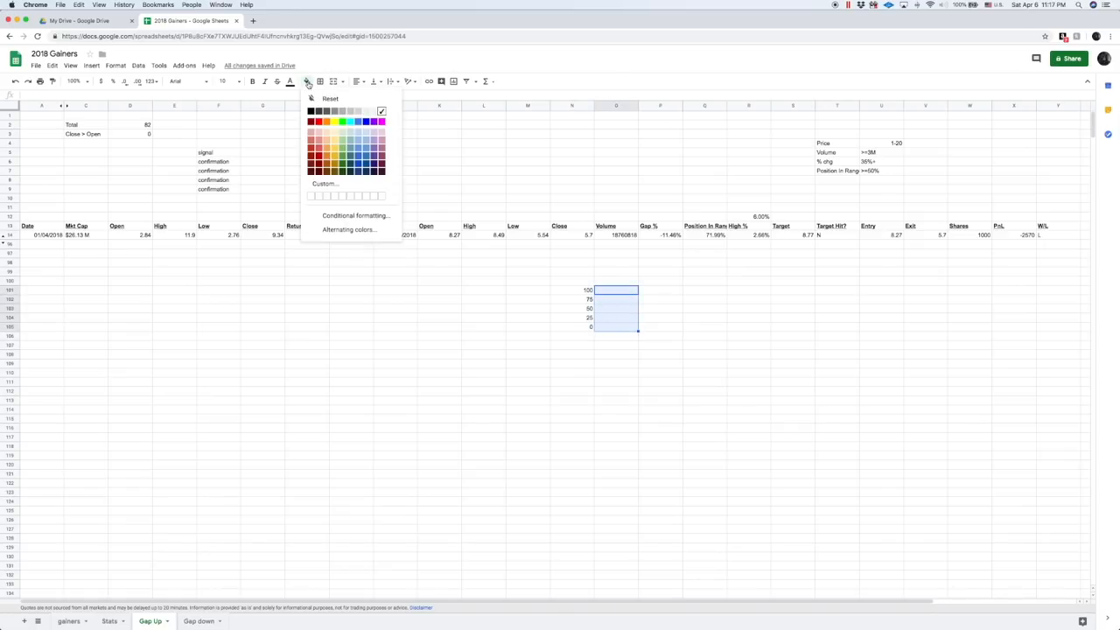
pyautogui.click(311, 111)
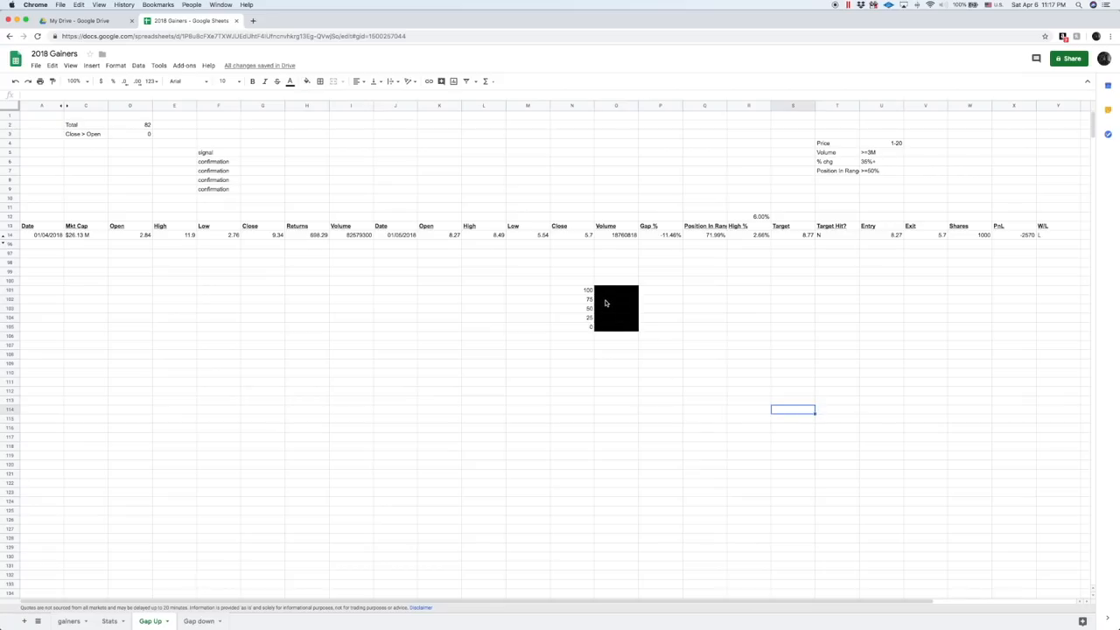
pyautogui.click(613, 308)
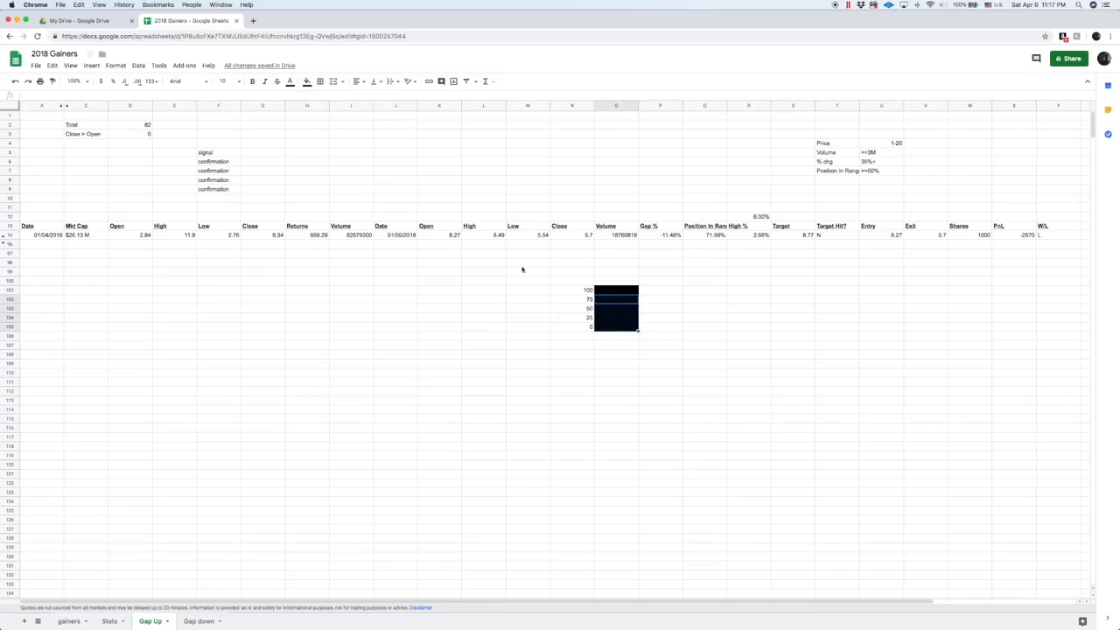
pyautogui.click(290, 81)
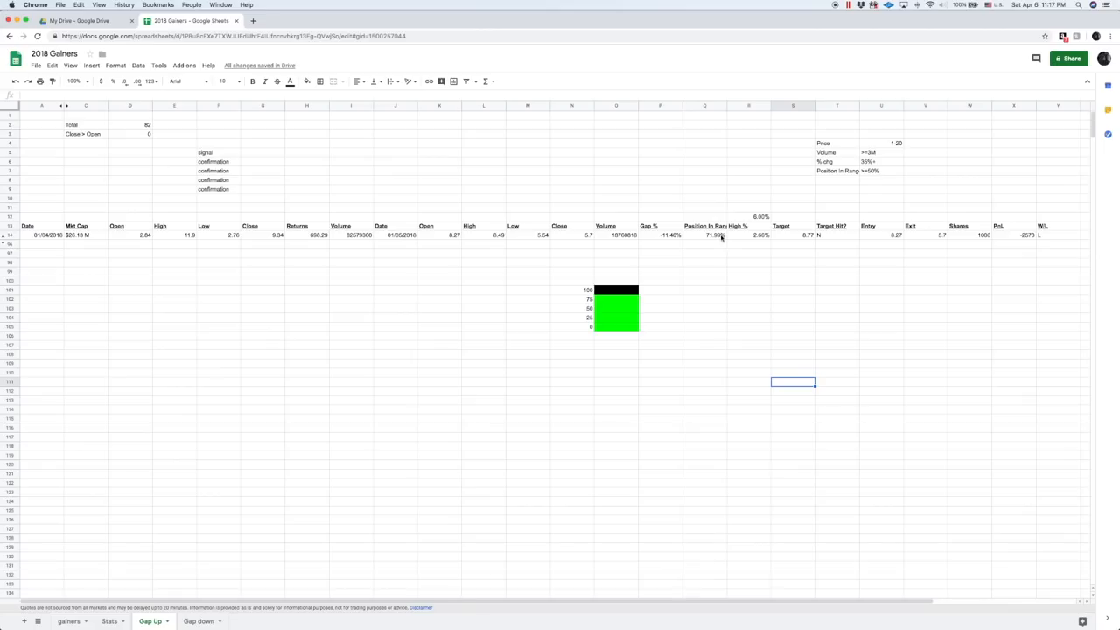
pyautogui.moveTo(613, 289)
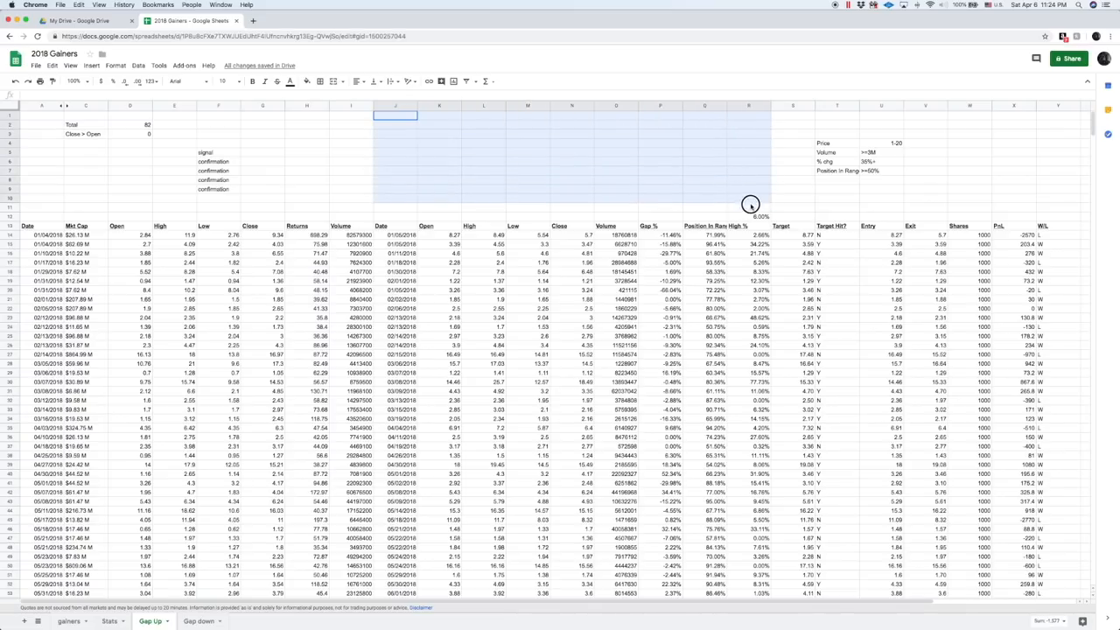
# Step: Check the COUNTIF win-count formula in the J2:Q7 stats block
pyautogui.click(306, 81)
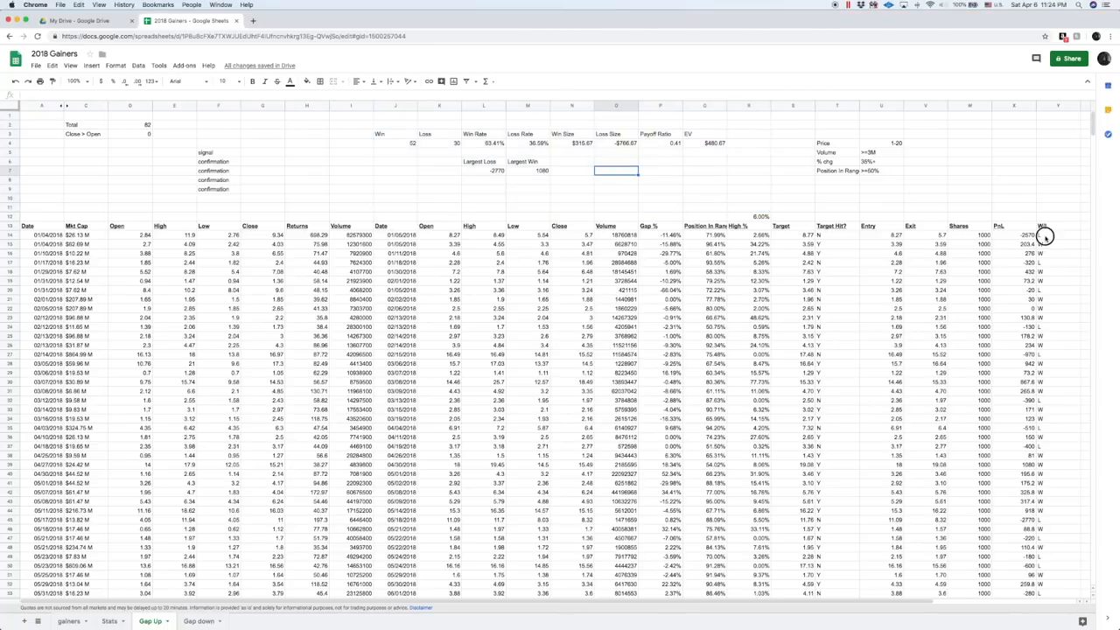
pyautogui.click(1041, 235)
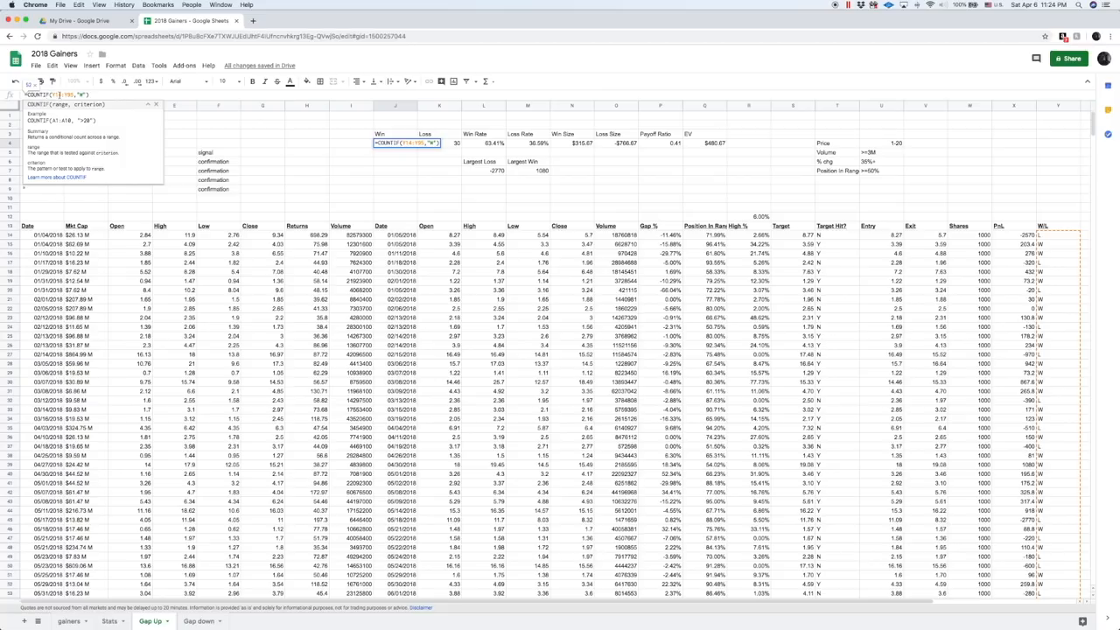
pyautogui.moveTo(292, 157)
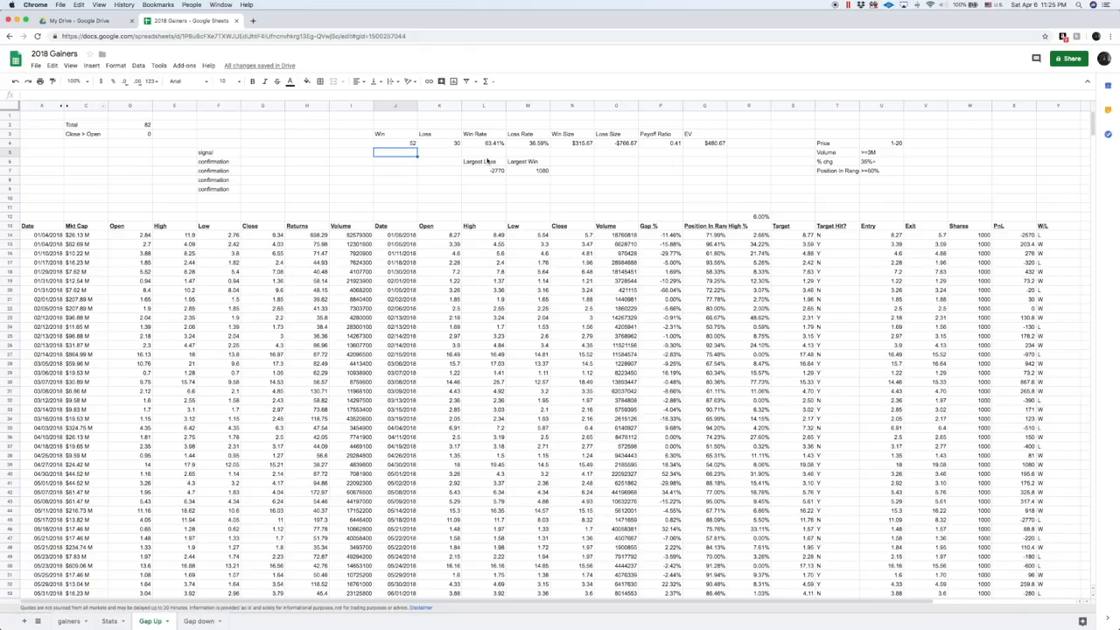
pyautogui.click(456, 143)
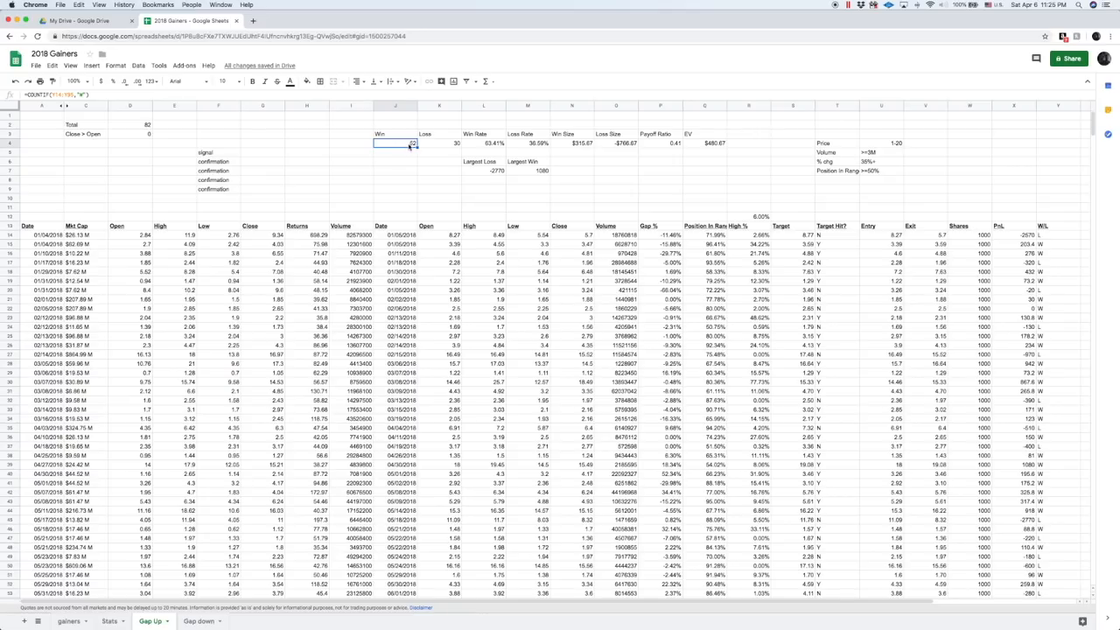
pyautogui.click(439, 143)
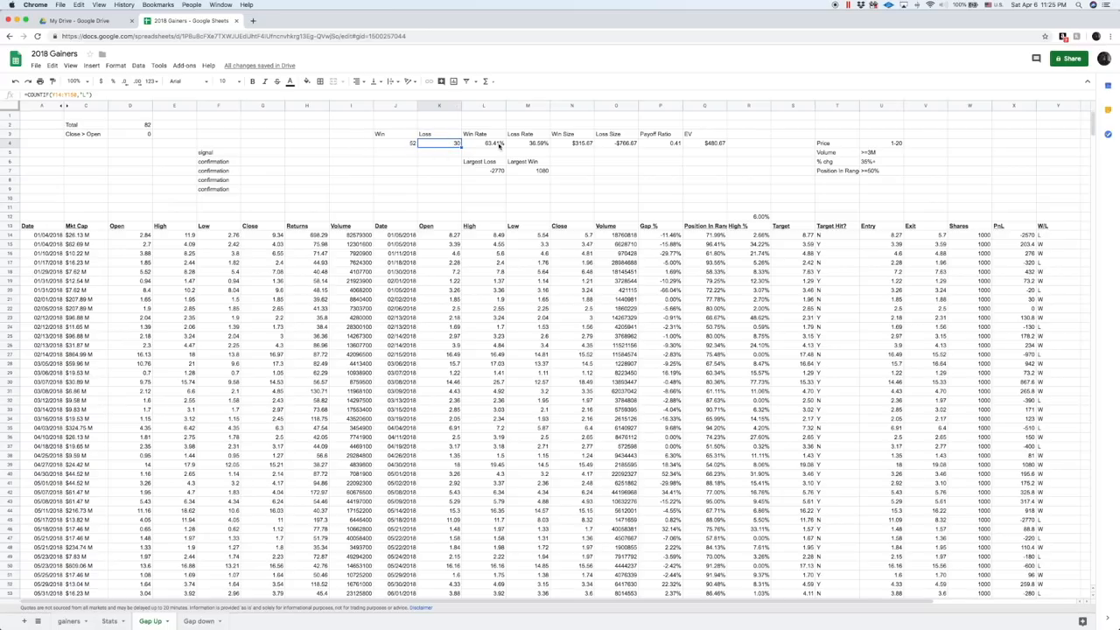
pyautogui.click(483, 143)
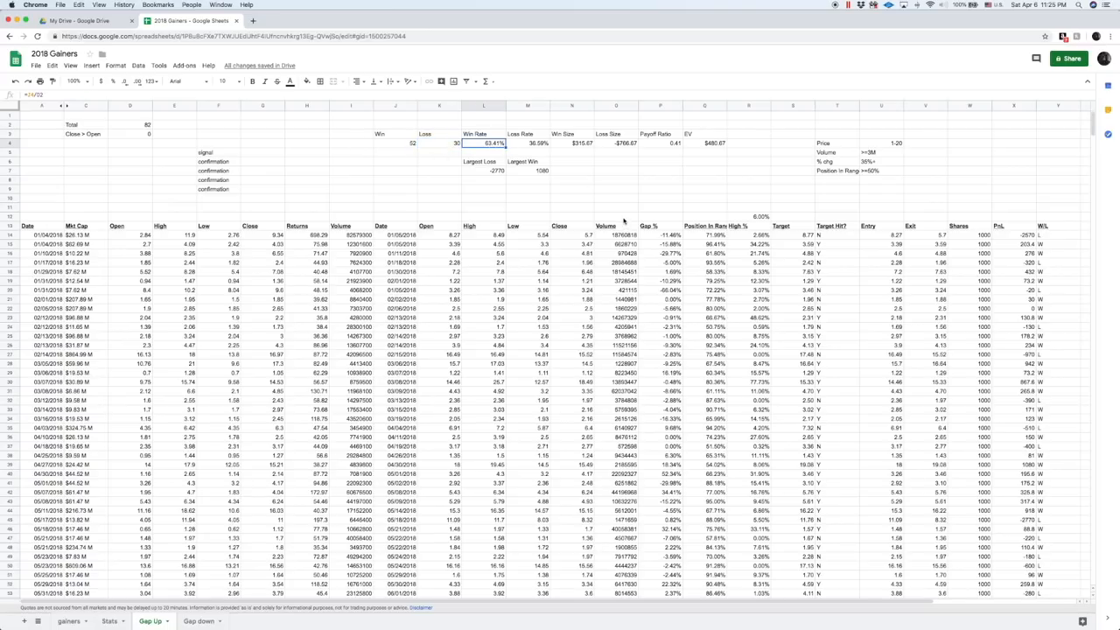